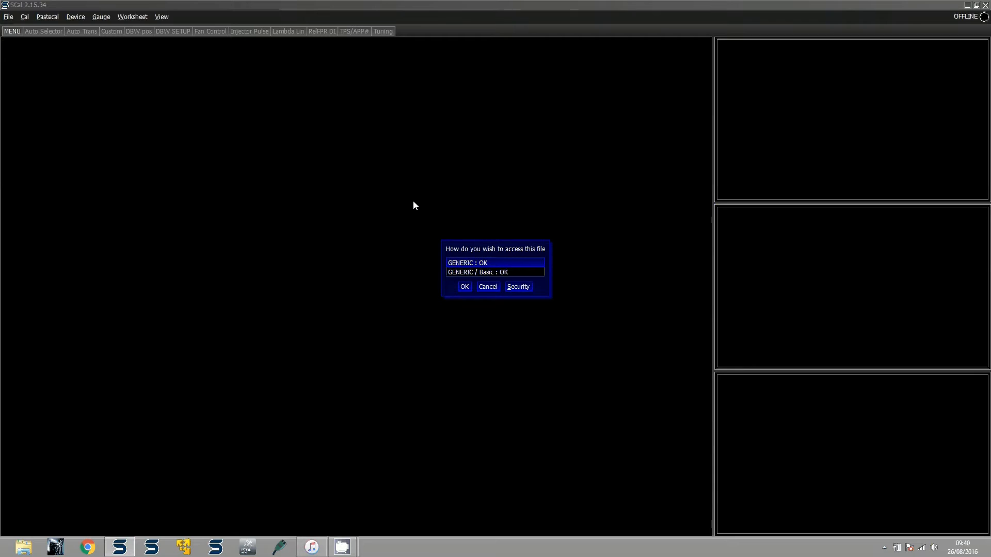
# Open the Recieve Finished calibration file with GENERIC access.
pyautogui.click(465, 286)
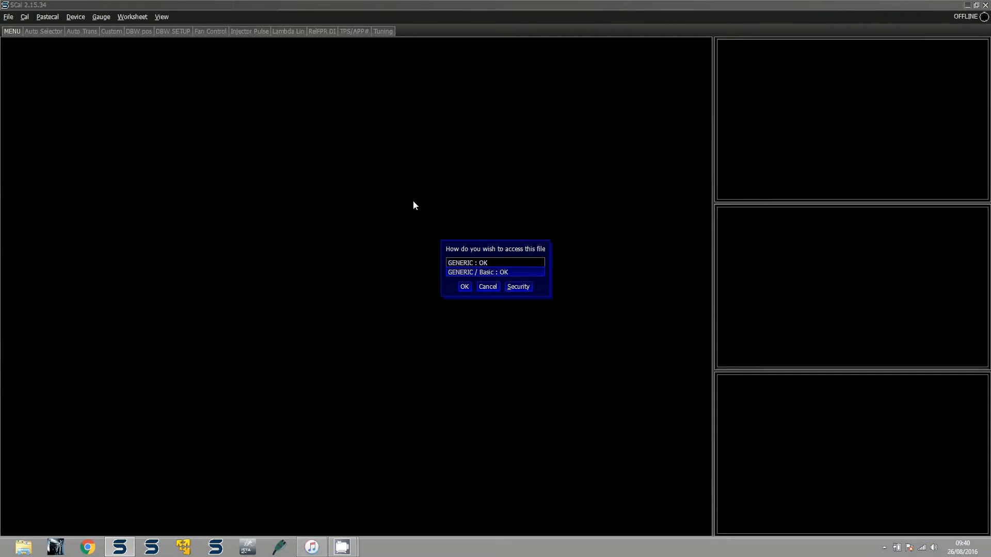
pyautogui.click(464, 286)
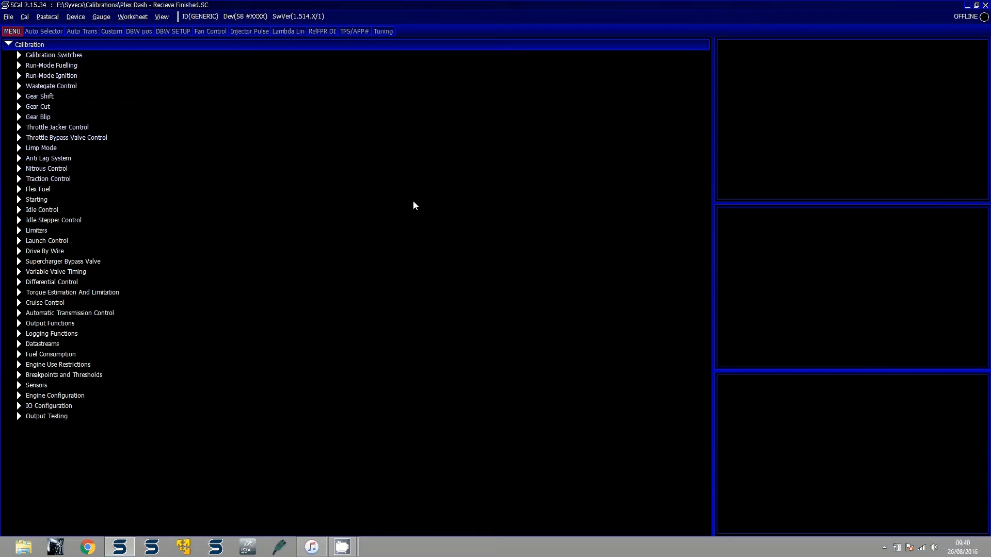
# Show the CalMap access list with every calibration category at access level 1234.
pyautogui.click(35, 19)
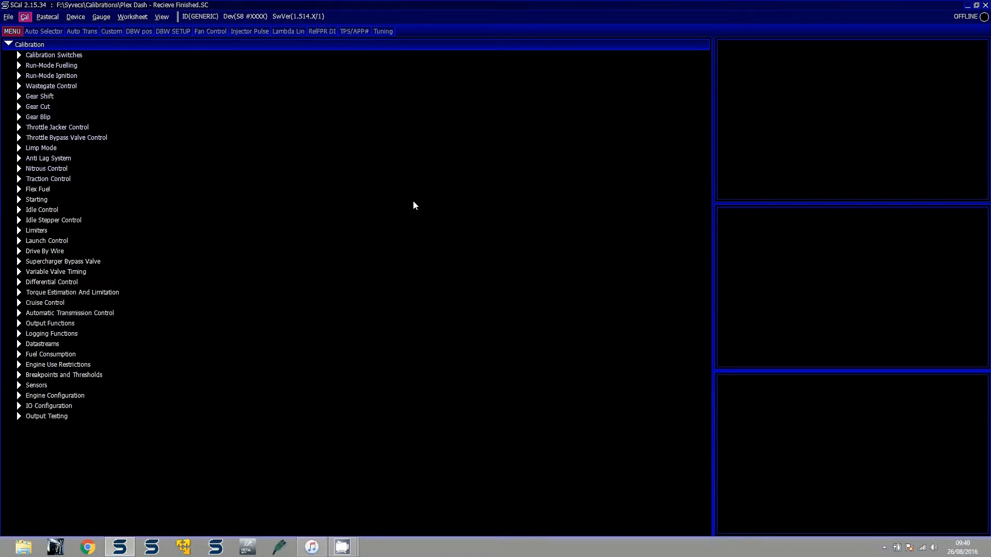
pyautogui.click(20, 17)
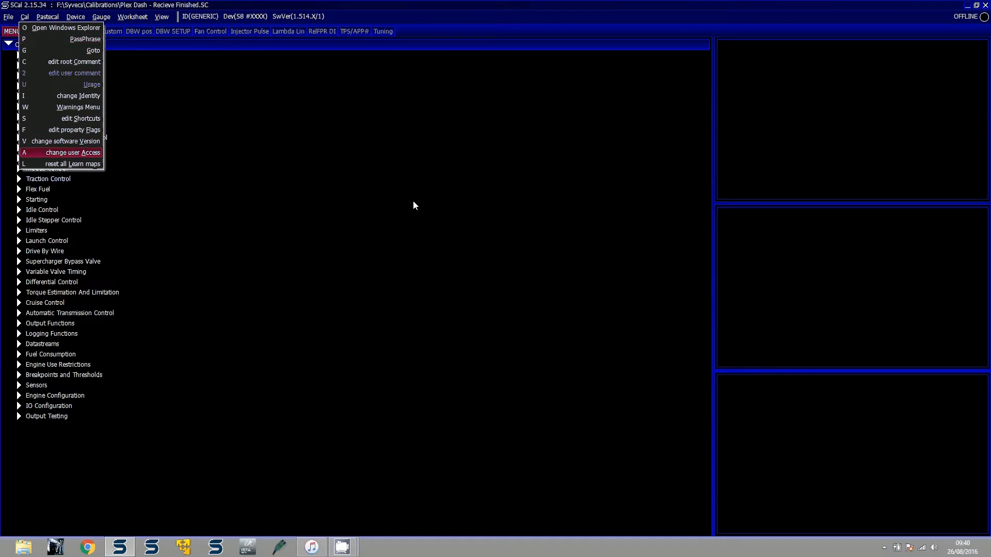
pyautogui.click(67, 152)
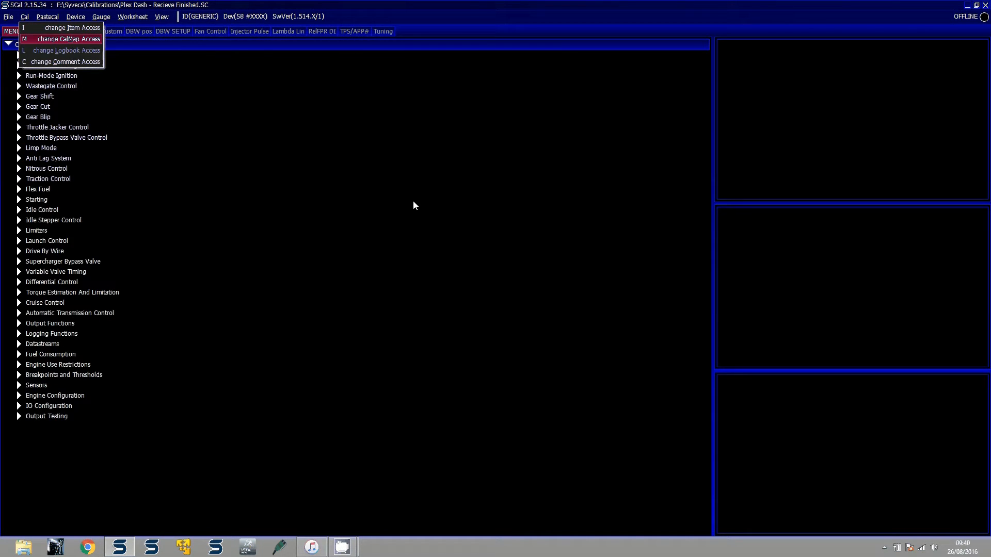
pyautogui.click(67, 27)
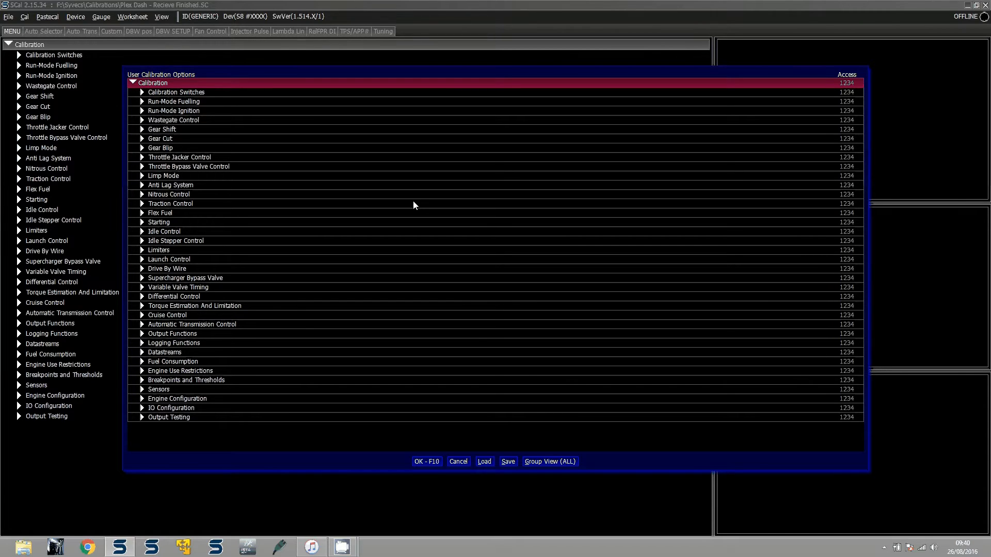
# Expand Run-Mode Fuelling and mark Injection End Angle 1 and Corrections items for access.
pyautogui.click(174, 101)
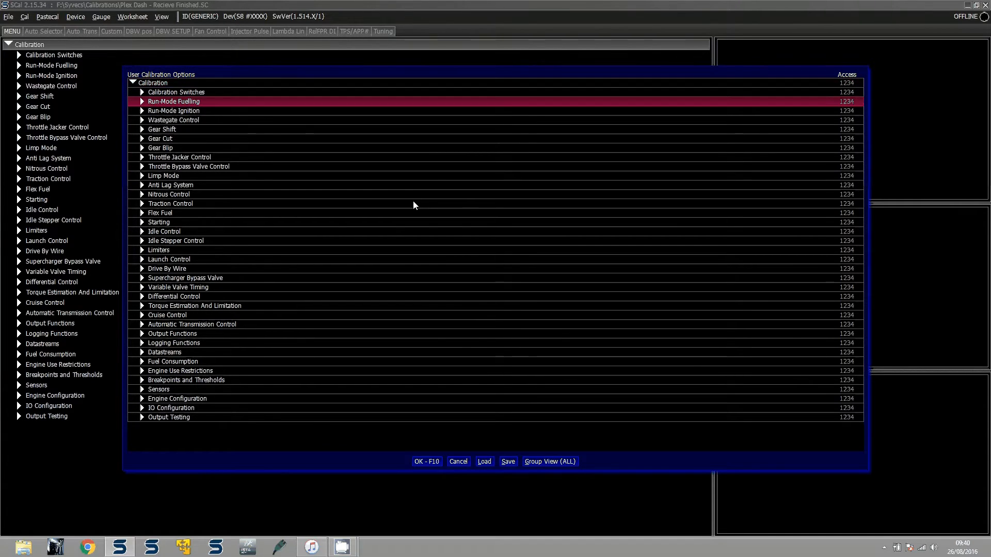
pyautogui.click(140, 101)
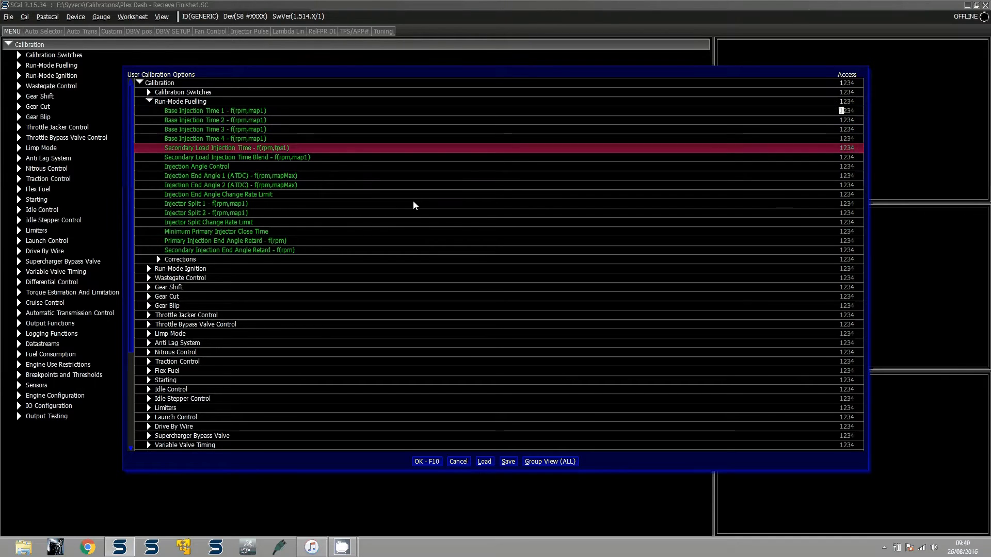
pyautogui.click(187, 212)
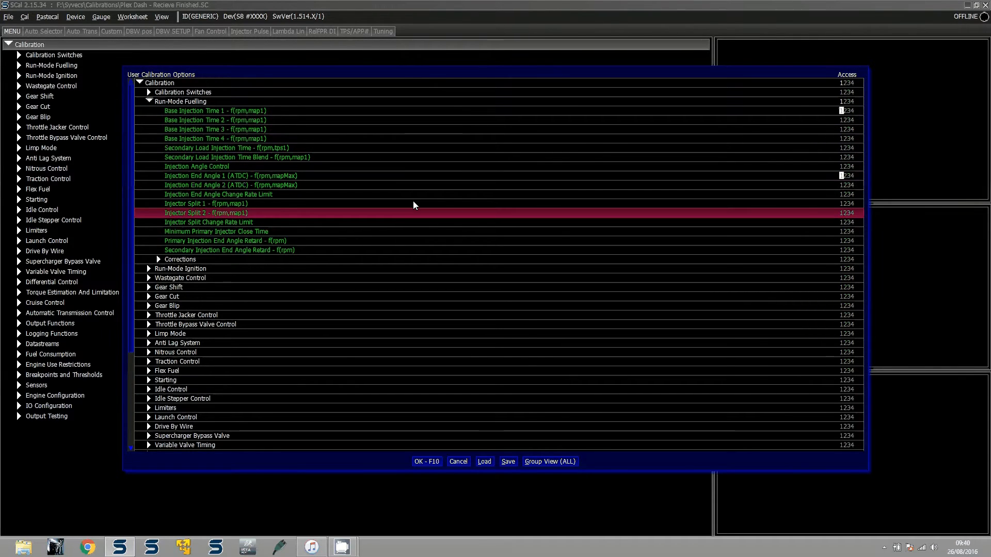
pyautogui.click(159, 259)
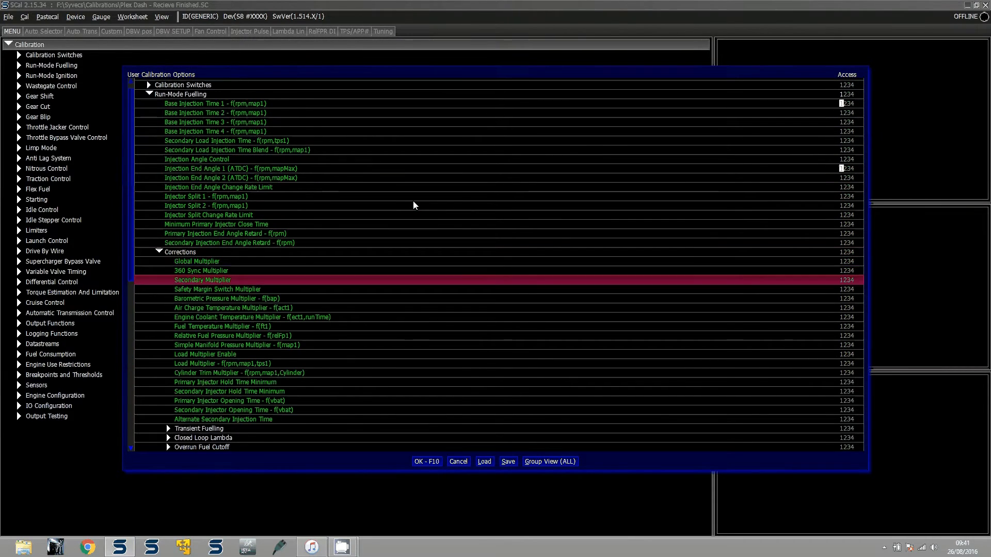
pyautogui.click(235, 345)
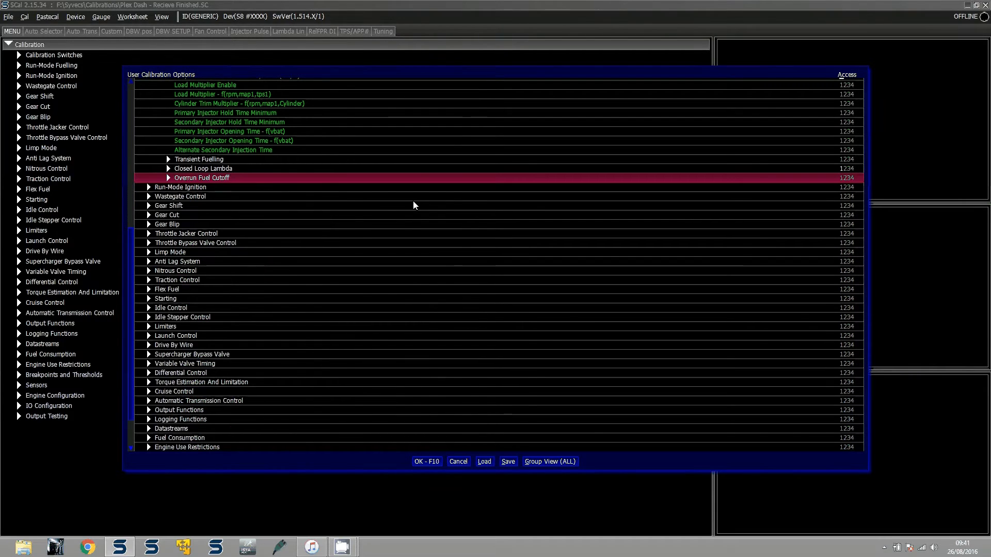
# Expand Gear Cut and give the Cut Enable table Group1 access.
pyautogui.click(145, 215)
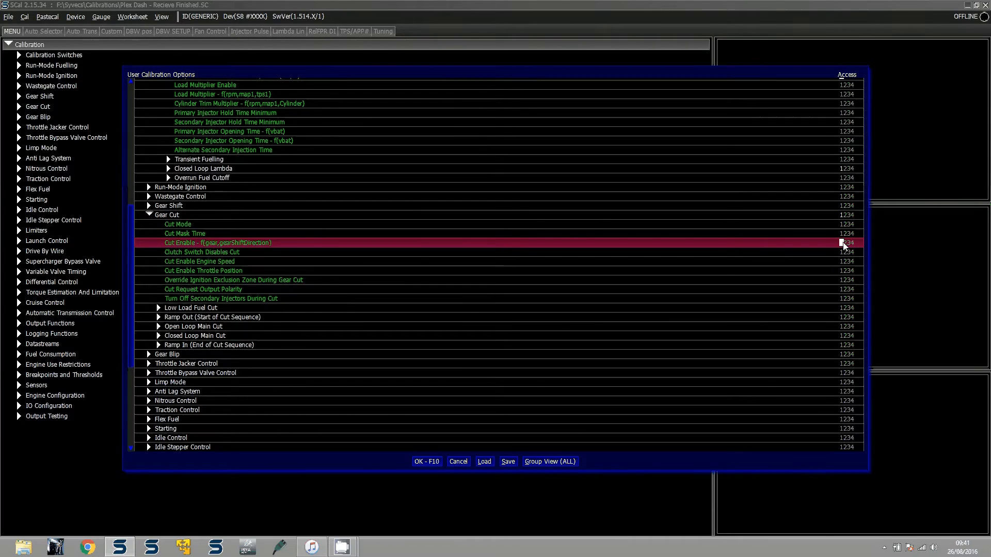
pyautogui.click(842, 243)
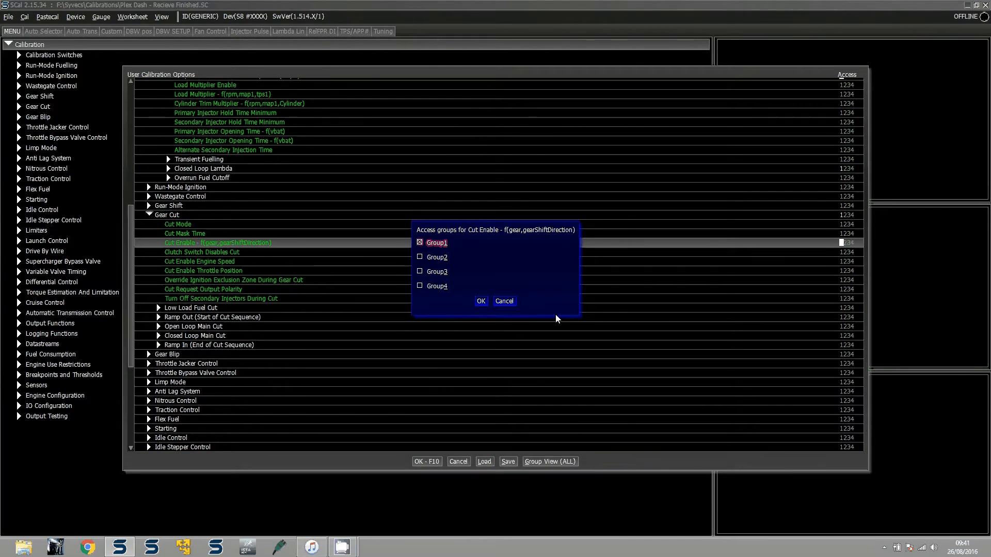
pyautogui.click(481, 301)
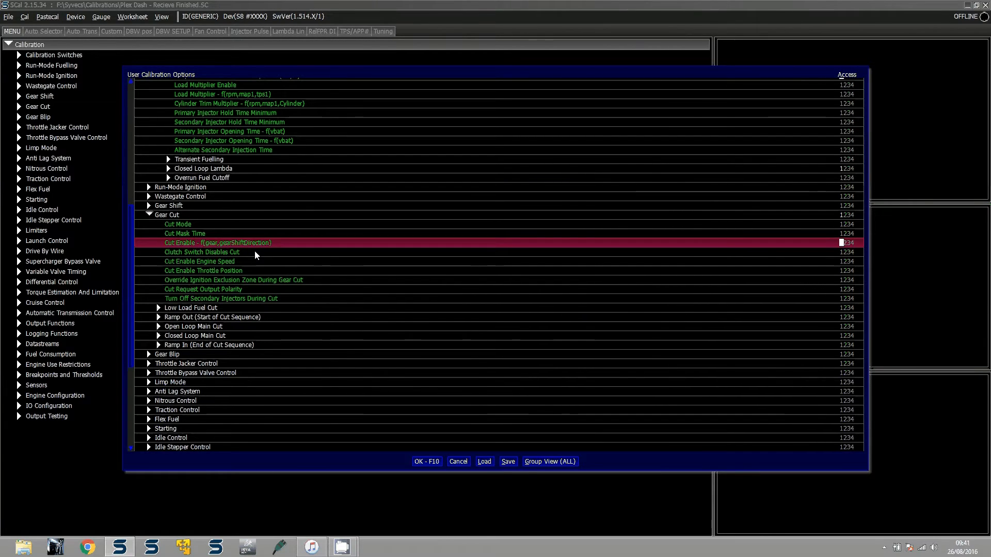
pyautogui.click(203, 270)
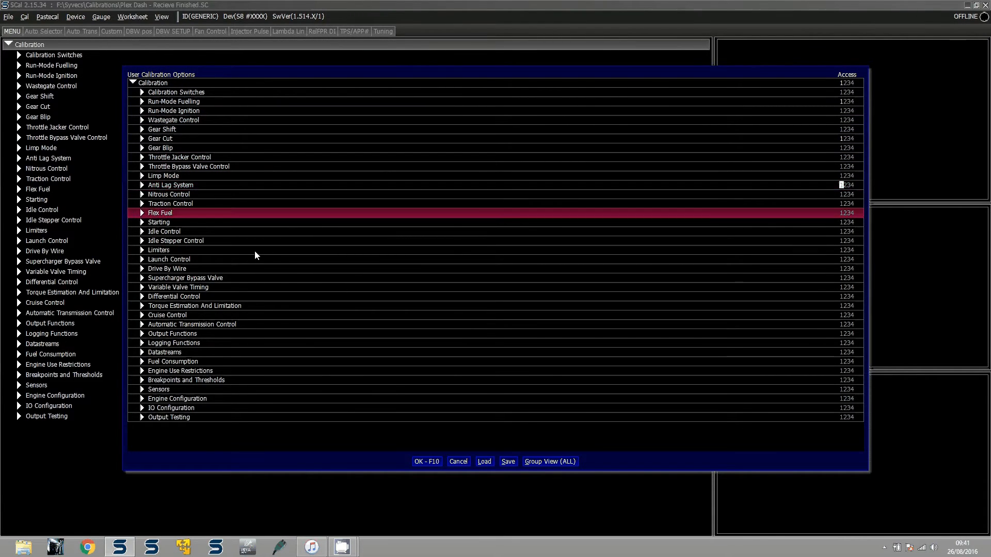
# Mark Idle Control and Torque Estimation And Limitation for restricted access.
pyautogui.click(169, 259)
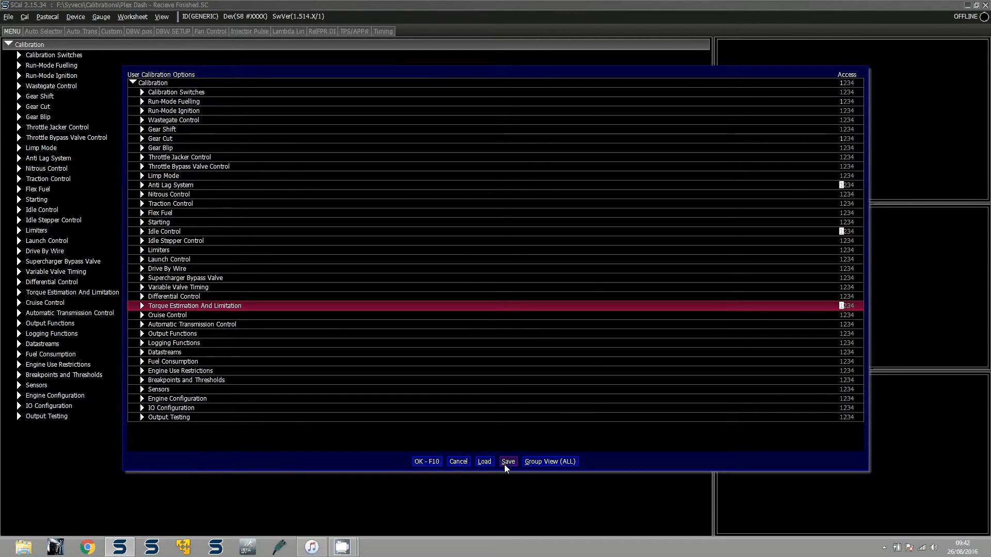
# Save the access settings as a named file in F:\Syvecs\ and apply them.
pyautogui.click(507, 461)
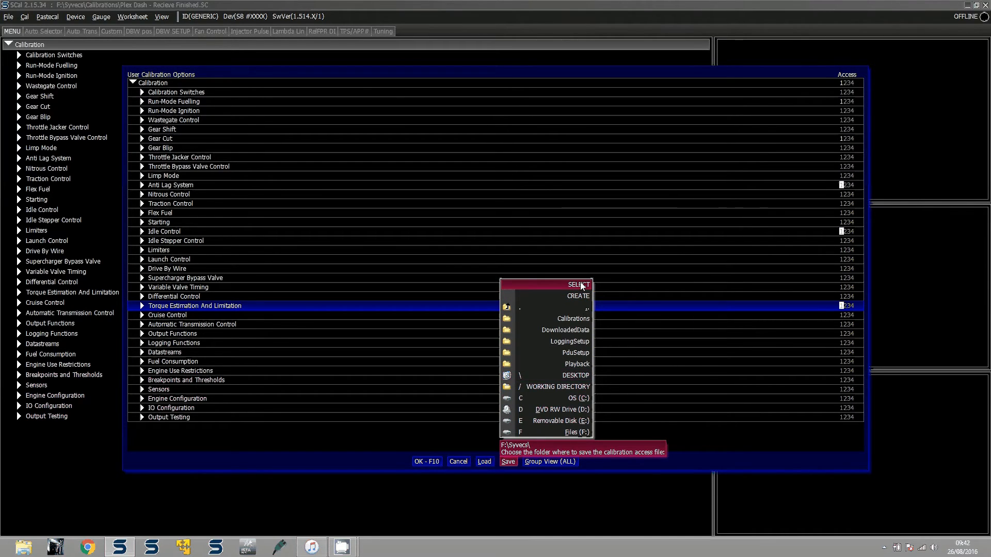
pyautogui.click(578, 296)
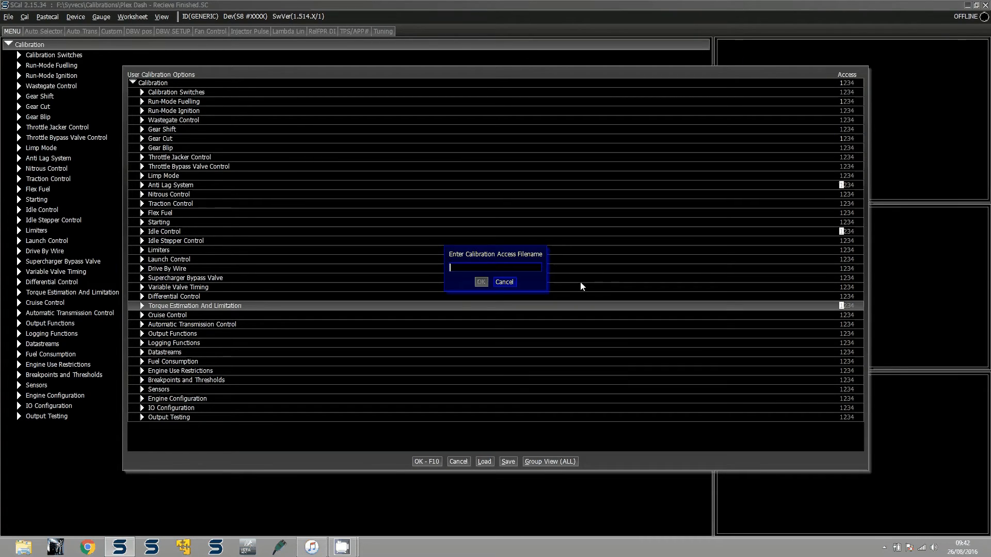
pyautogui.click(504, 281)
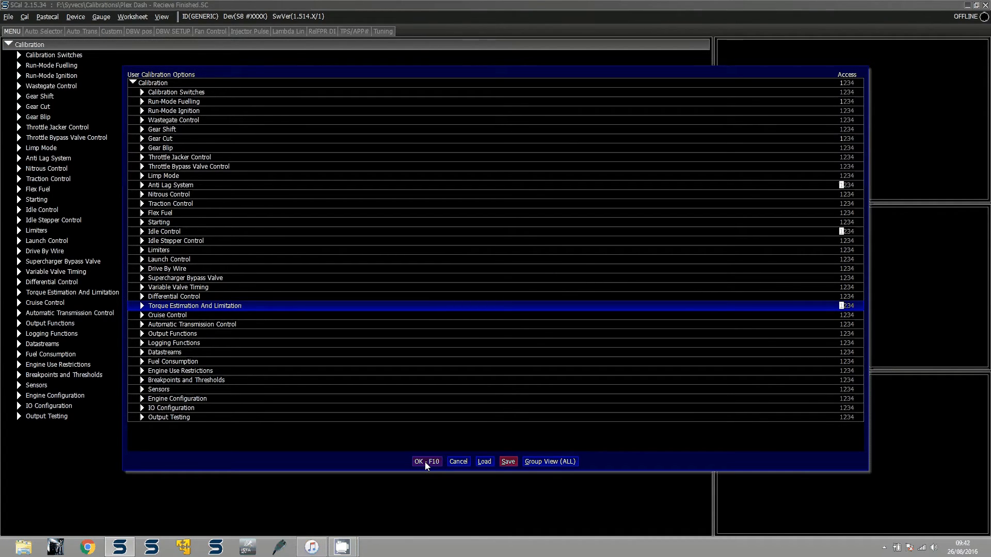
pyautogui.click(427, 461)
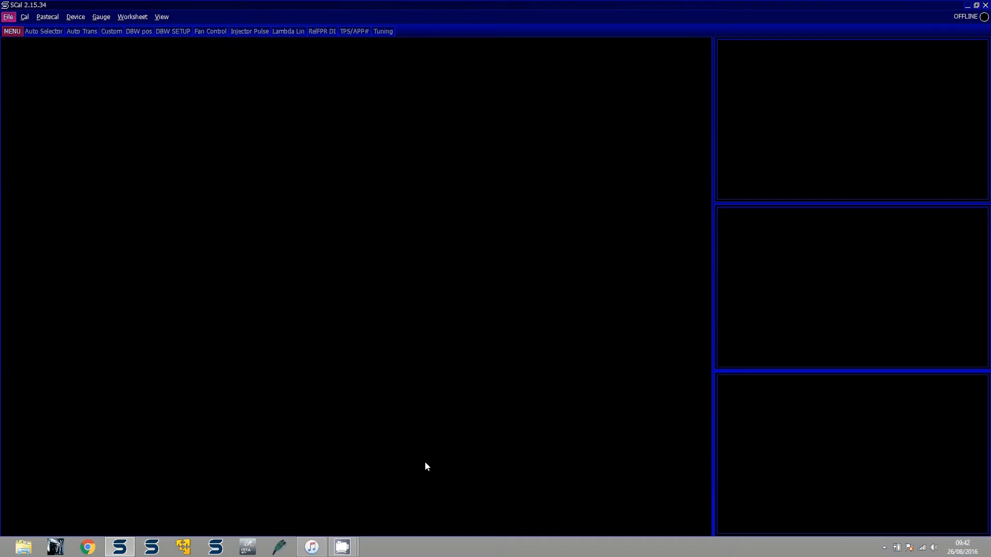
# Reopen the calibration and load Basic ID 2016.lrca into the user access options.
pyautogui.click(7, 12)
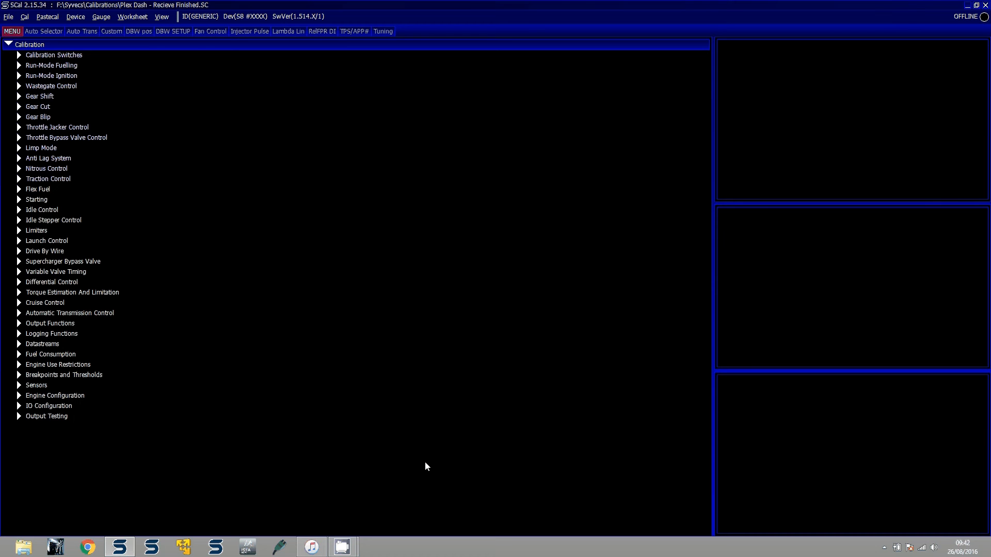
pyautogui.click(24, 17)
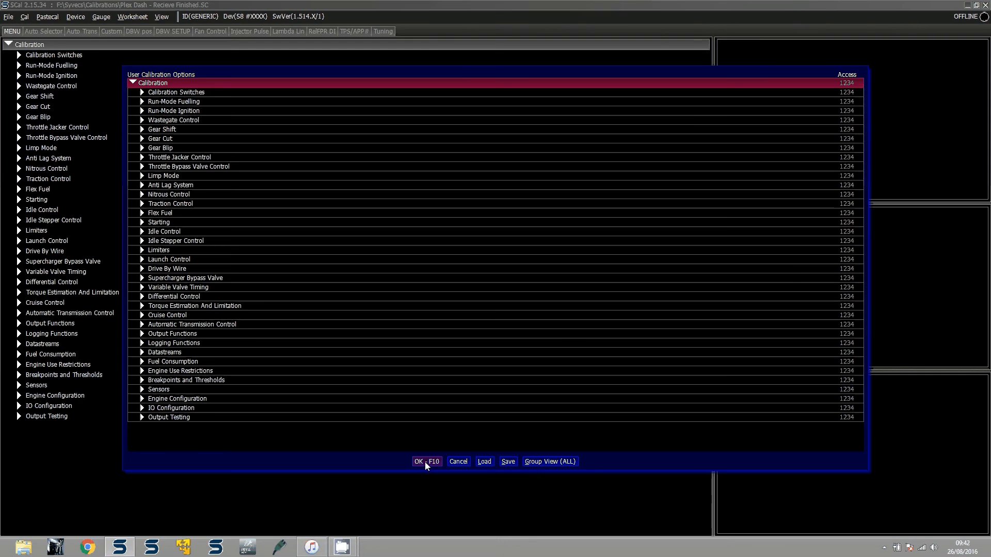
pyautogui.click(484, 461)
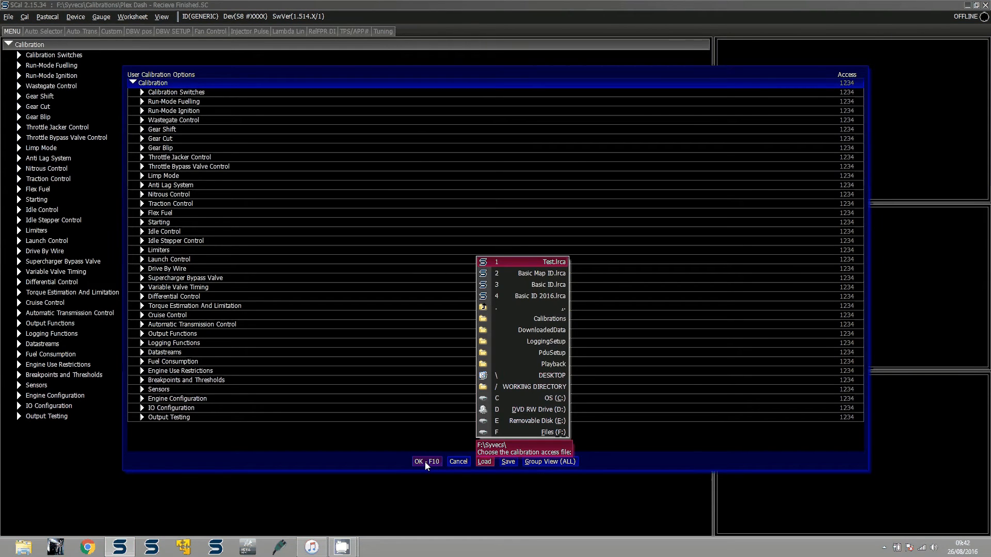
pyautogui.click(540, 295)
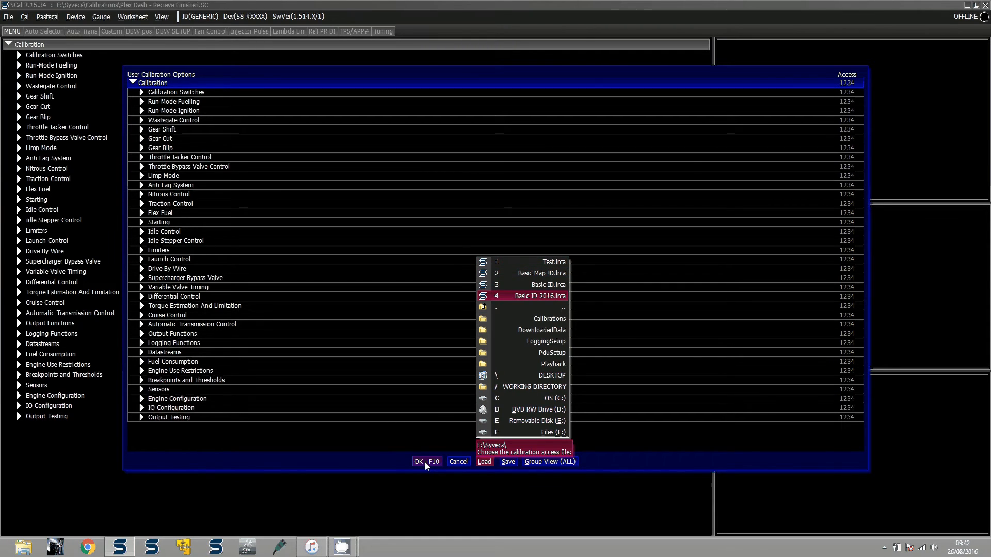
pyautogui.click(484, 461)
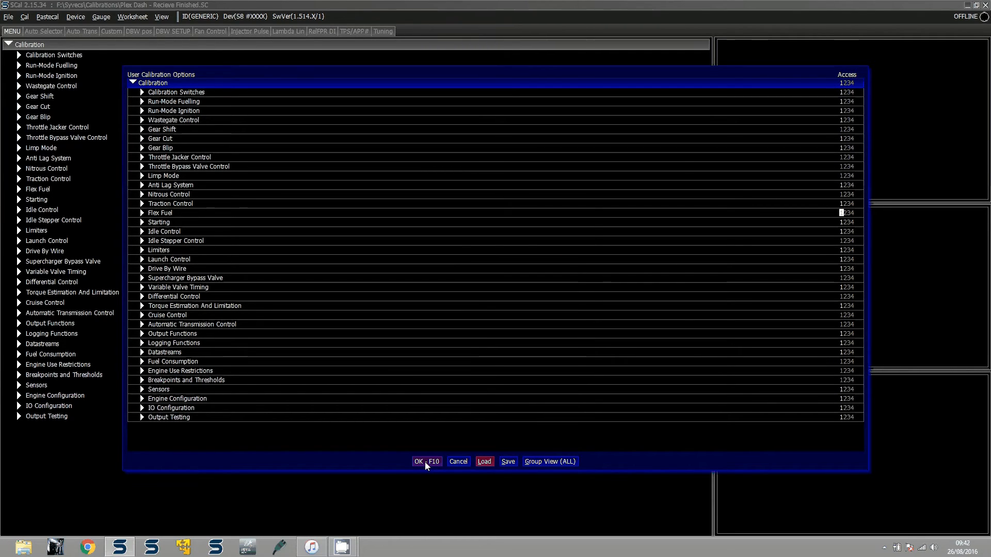
pyautogui.moveTo(409, 453)
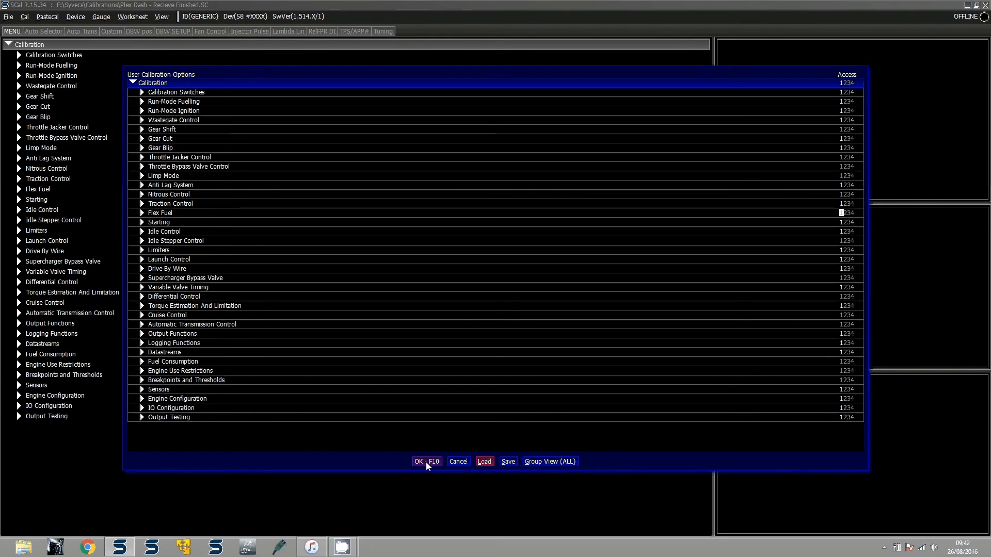
pyautogui.click(426, 461)
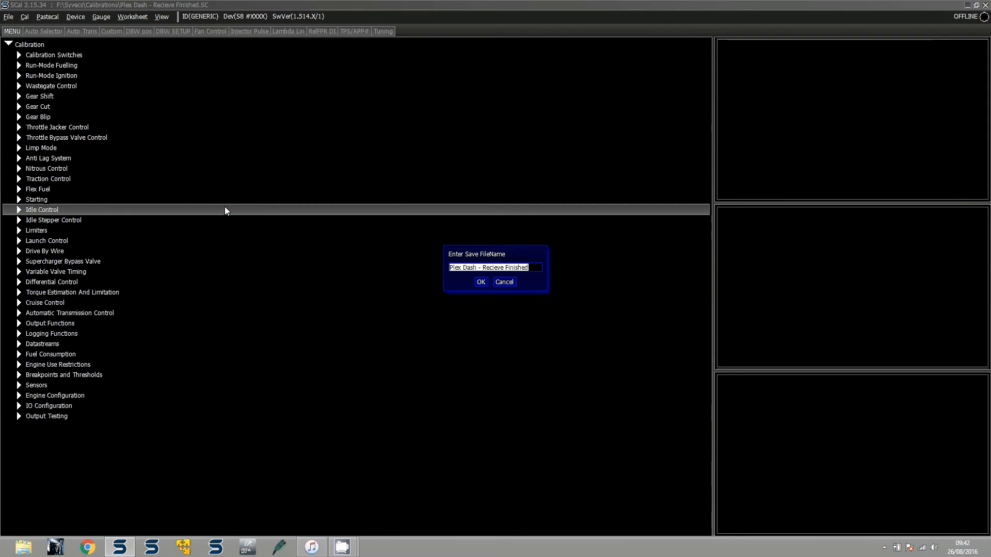
# Save the calibration as 'Plex Dash - Recieve Finished - Basic' and reload it.
pyautogui.write('- Basic')
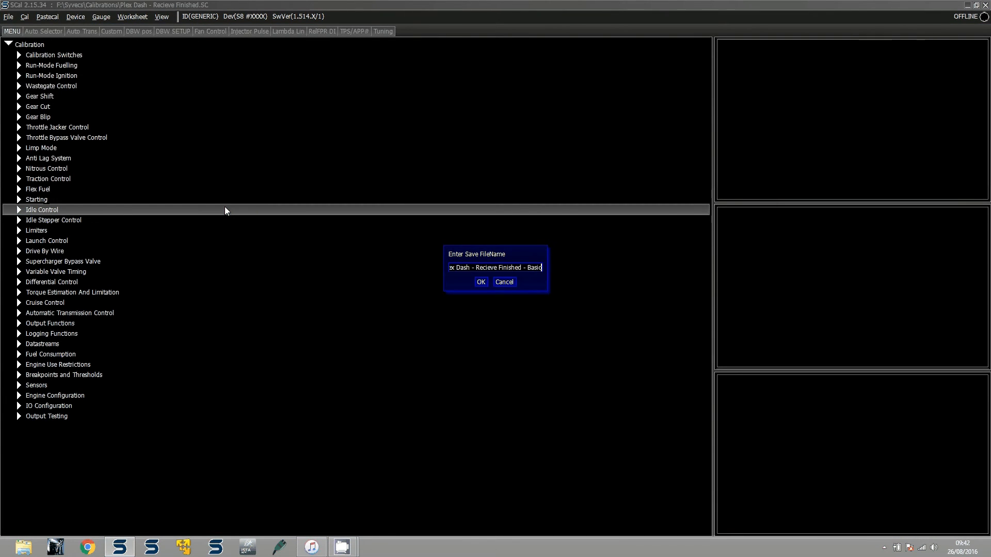
pyautogui.click(481, 282)
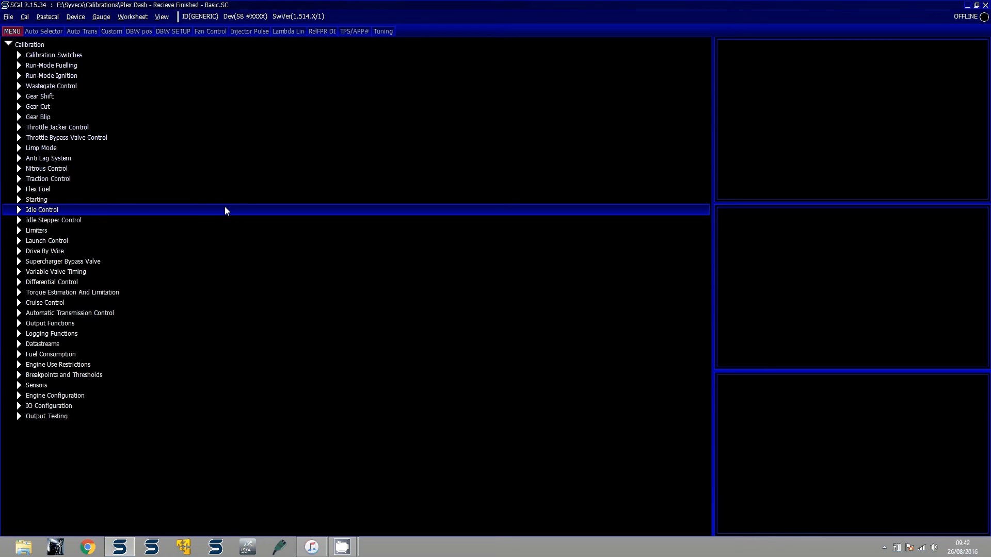
pyautogui.click(8, 17)
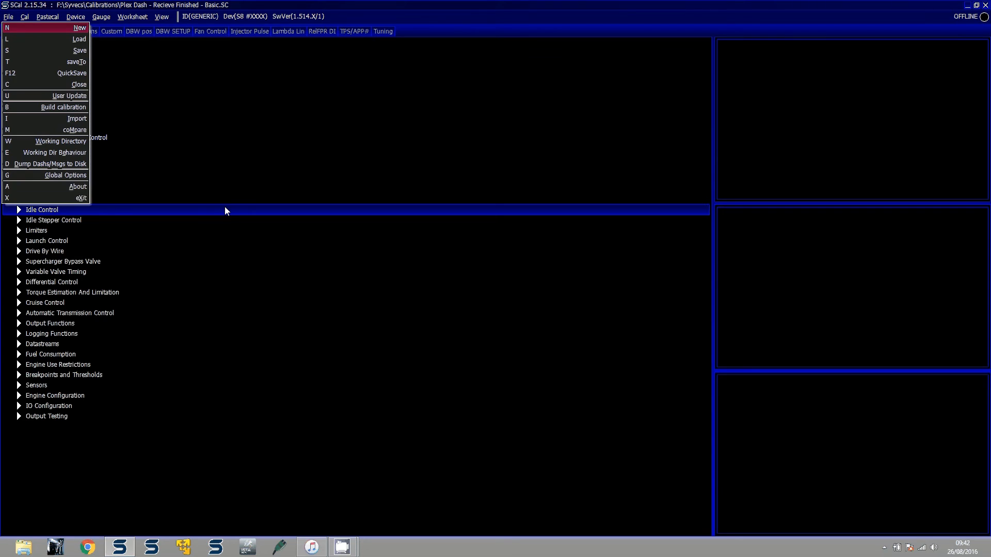
pyautogui.click(72, 39)
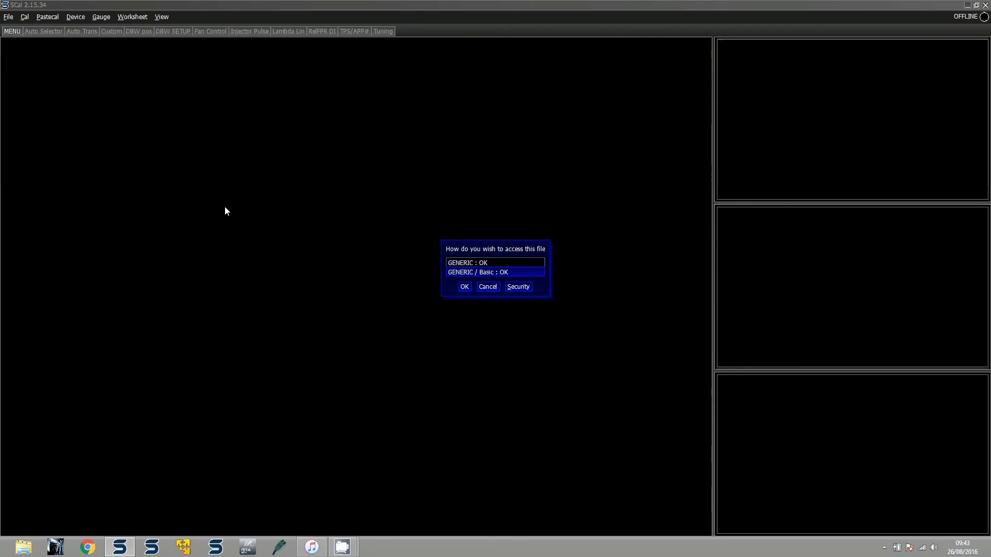
# Open with GENERIC/Basic access and inspect Torque Estimation, Output Functions and Run-Mode Fuelling folders.
pyautogui.click(464, 286)
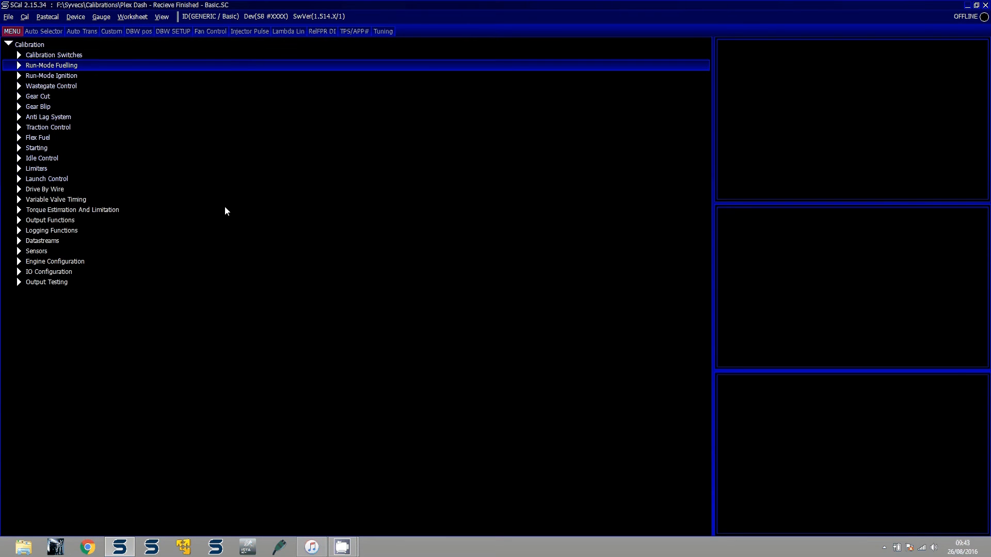
pyautogui.click(14, 65)
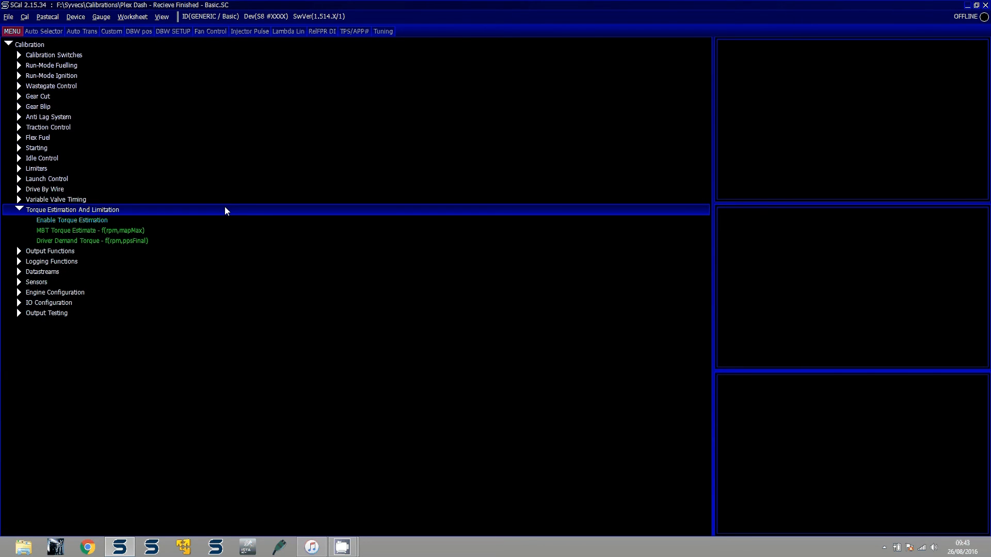
pyautogui.click(72, 220)
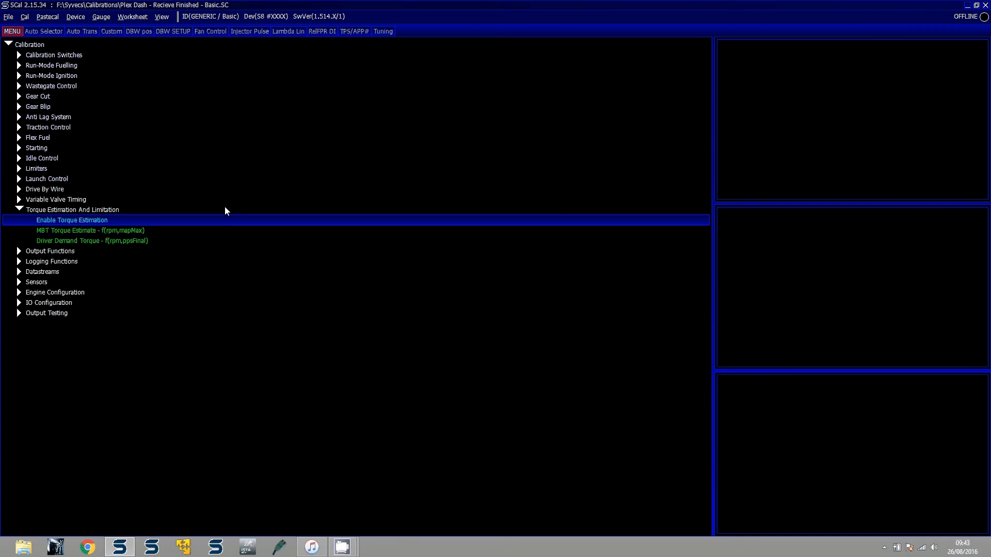
pyautogui.click(50, 220)
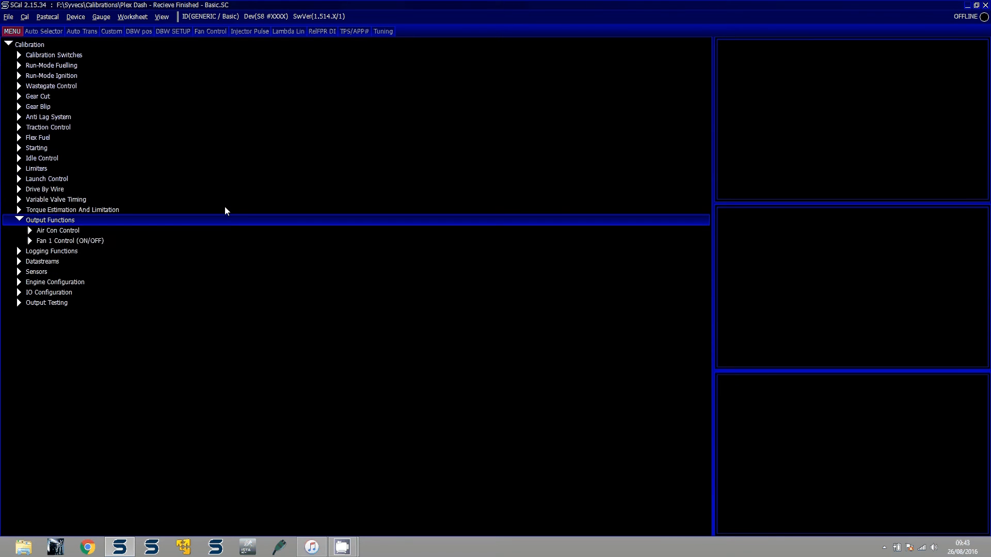
pyautogui.click(16, 220)
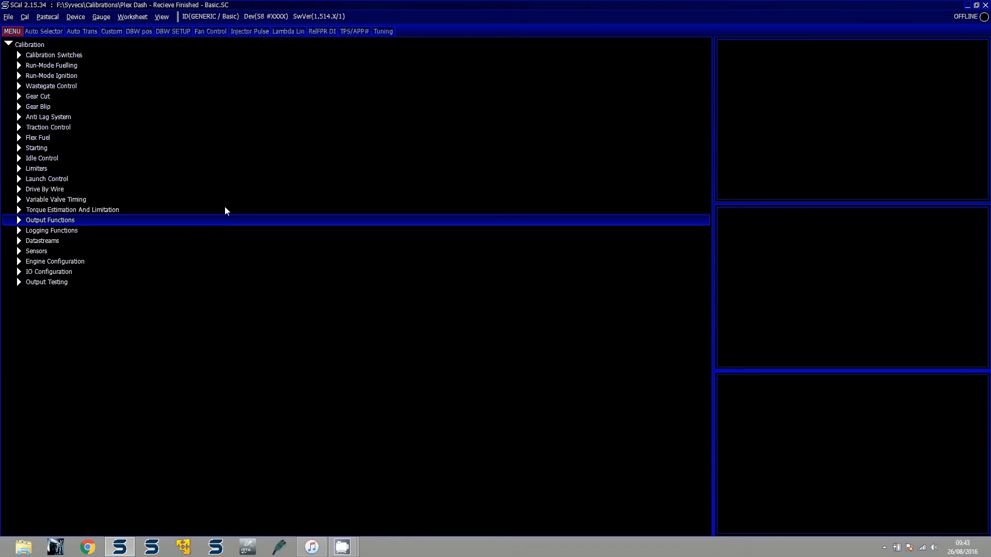
pyautogui.click(51, 65)
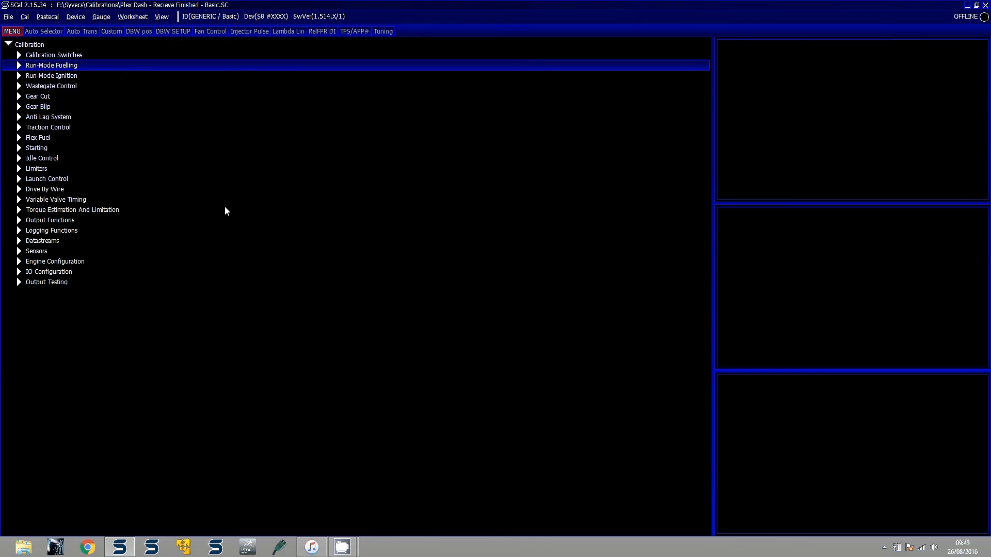
pyautogui.click(14, 65)
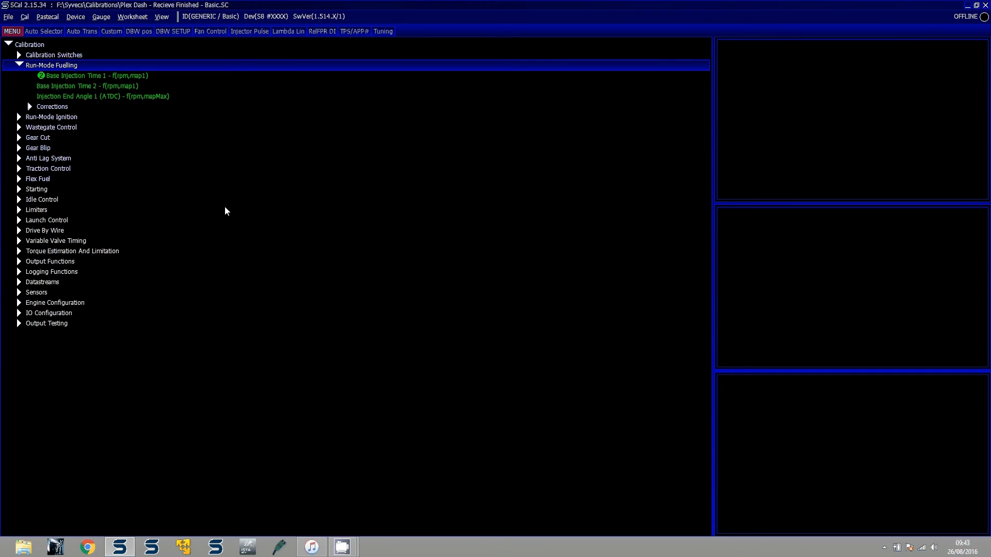
pyautogui.click(16, 65)
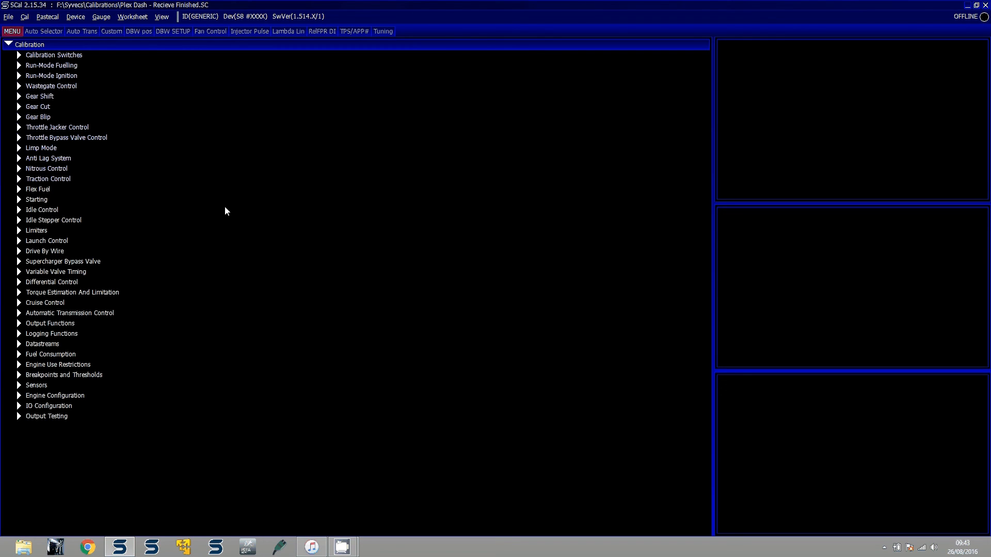
# Assign calibration tables to the F2–F8 shortcuts, browsing Calibration Switches, and confirm.
pyautogui.click(25, 17)
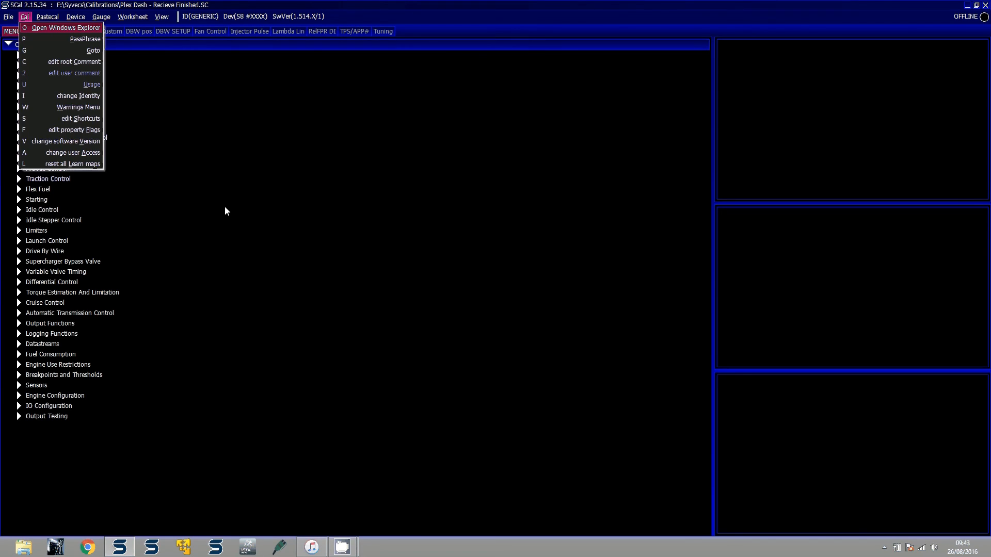
pyautogui.moveTo(61, 108)
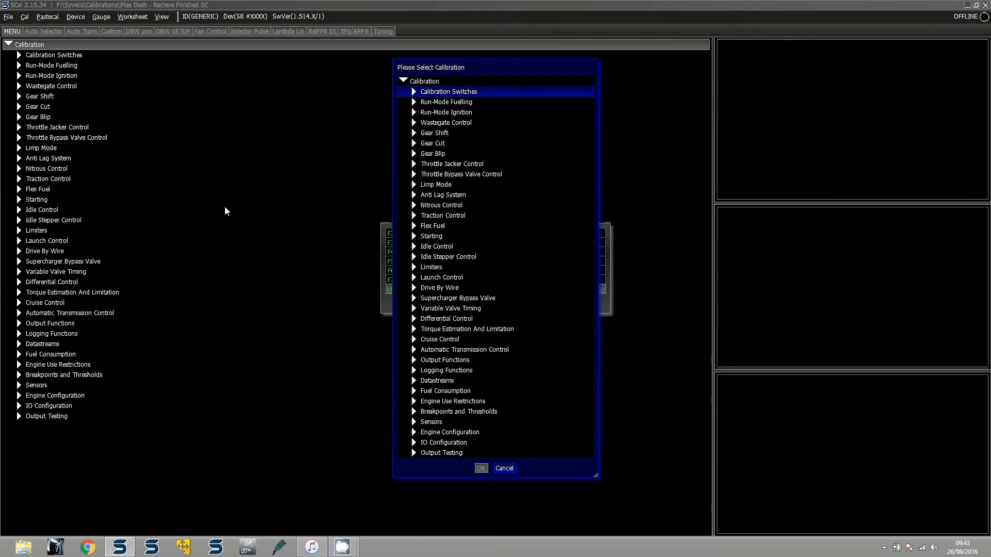
pyautogui.click(414, 91)
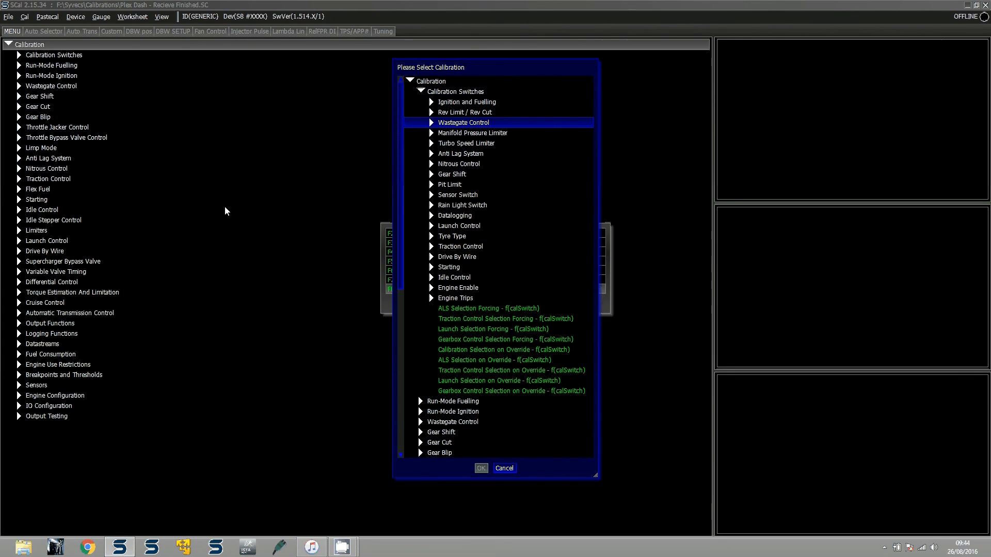
pyautogui.click(452, 174)
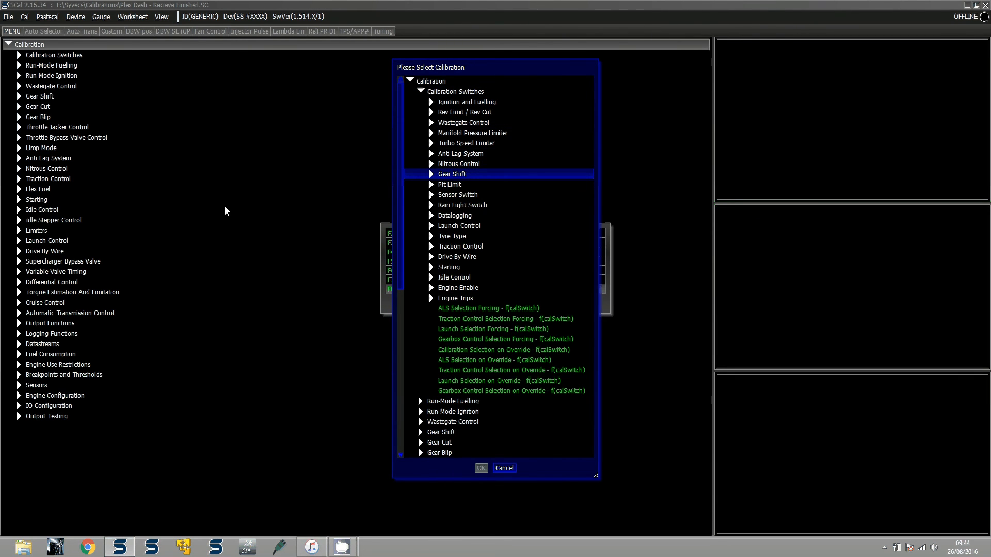
pyautogui.click(421, 91)
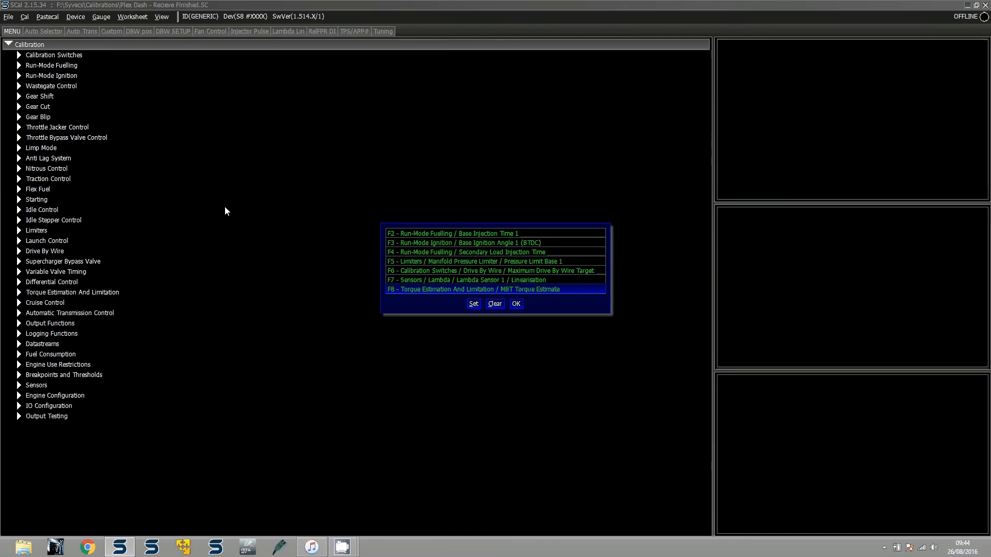
pyautogui.click(516, 303)
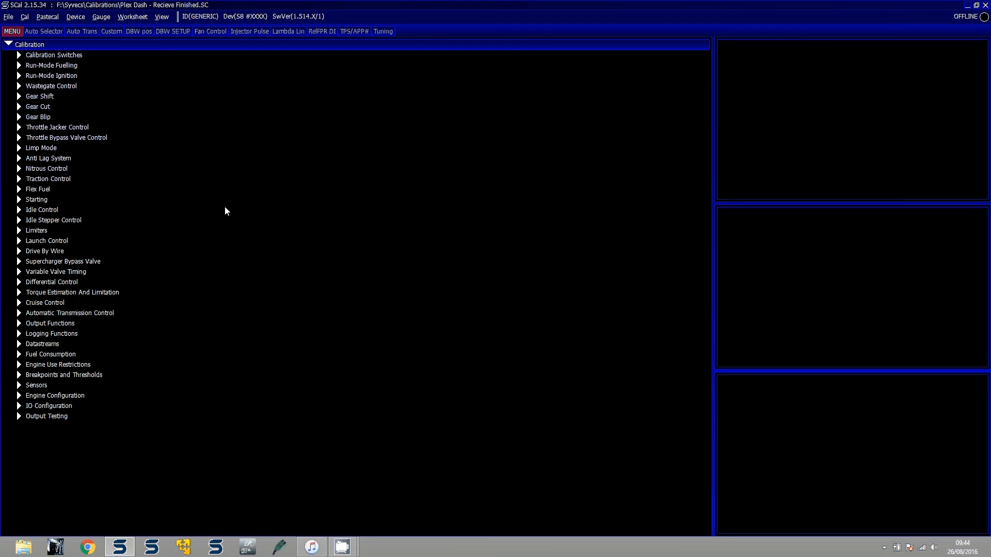